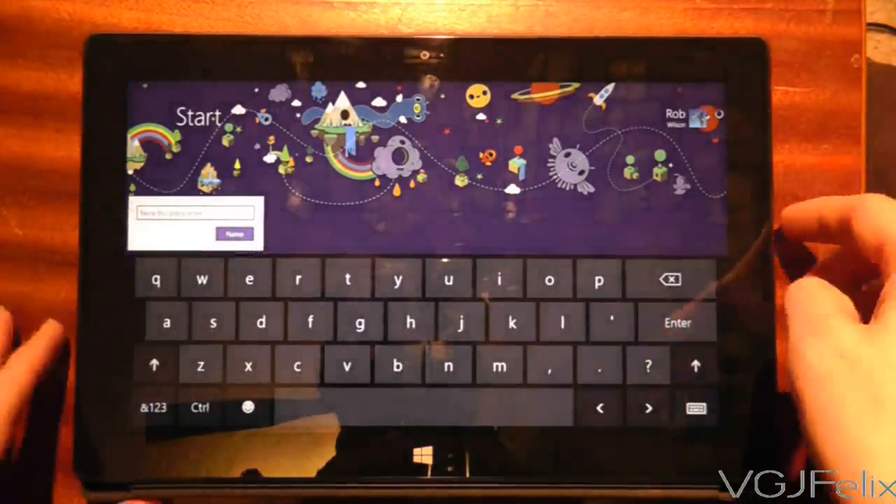
type("h")
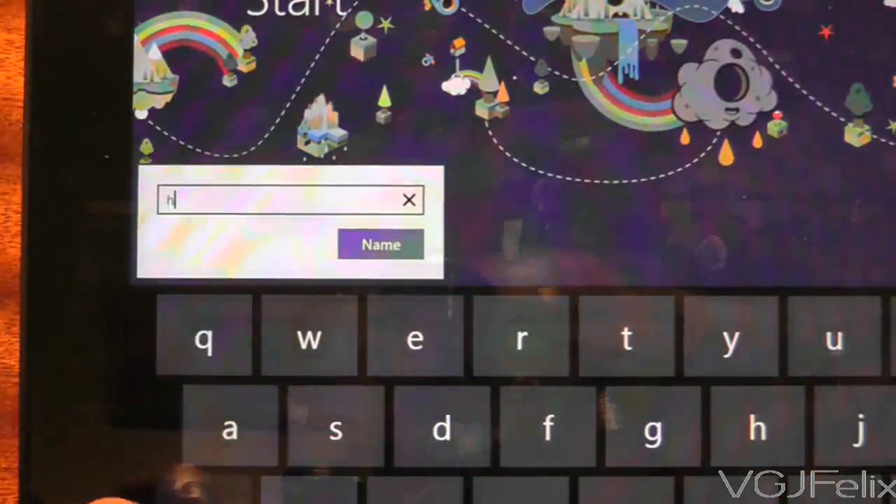
type("ome")
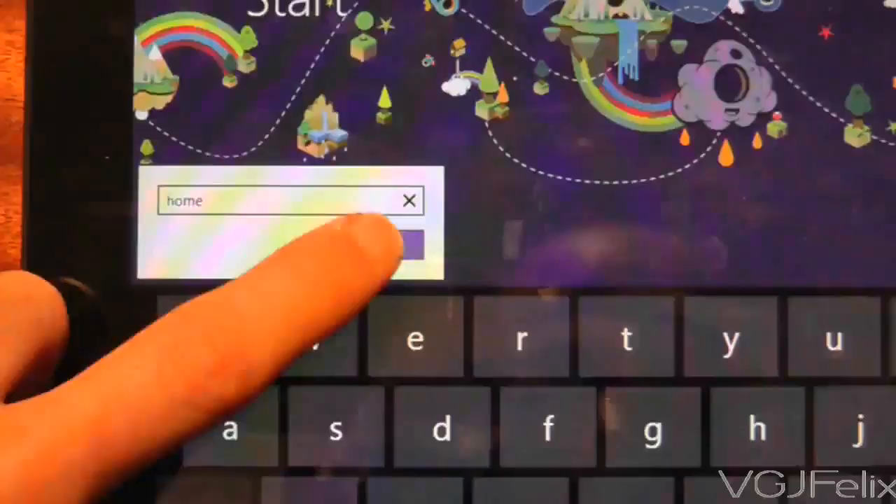